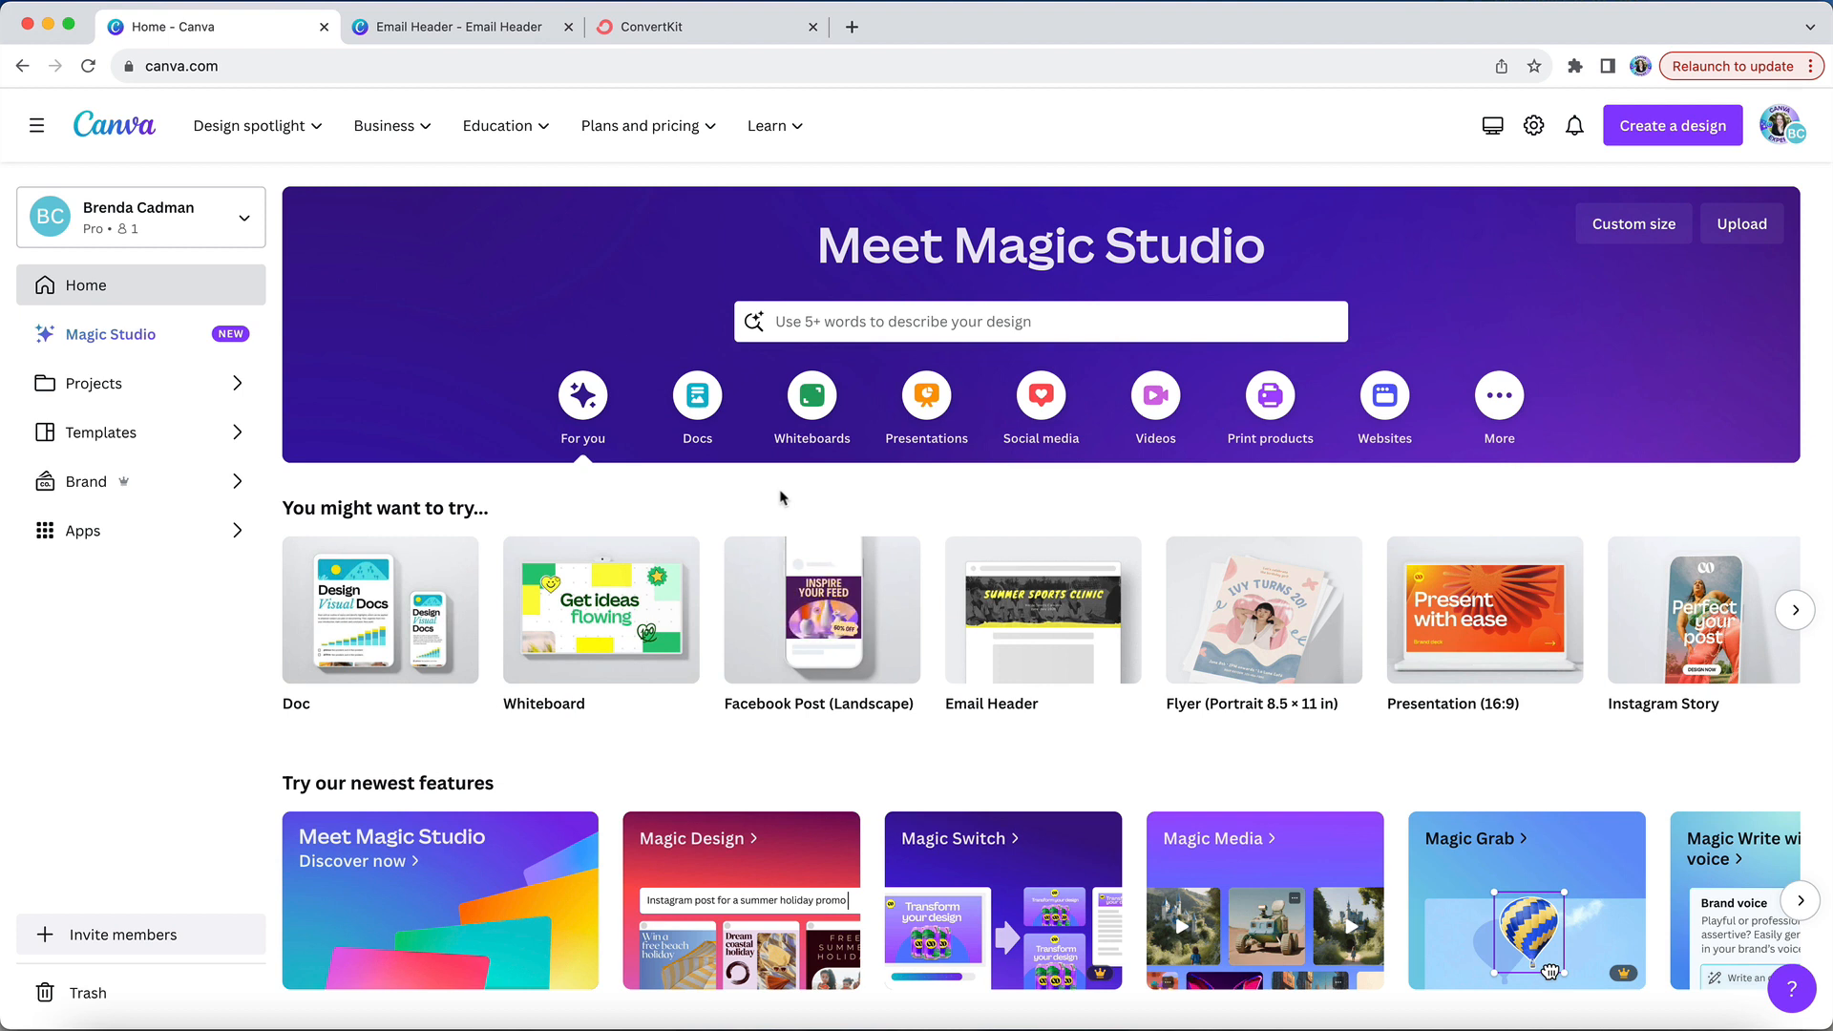
- Search 'email header' and start a blank 600 × 200 px Email Header design
text(email header)
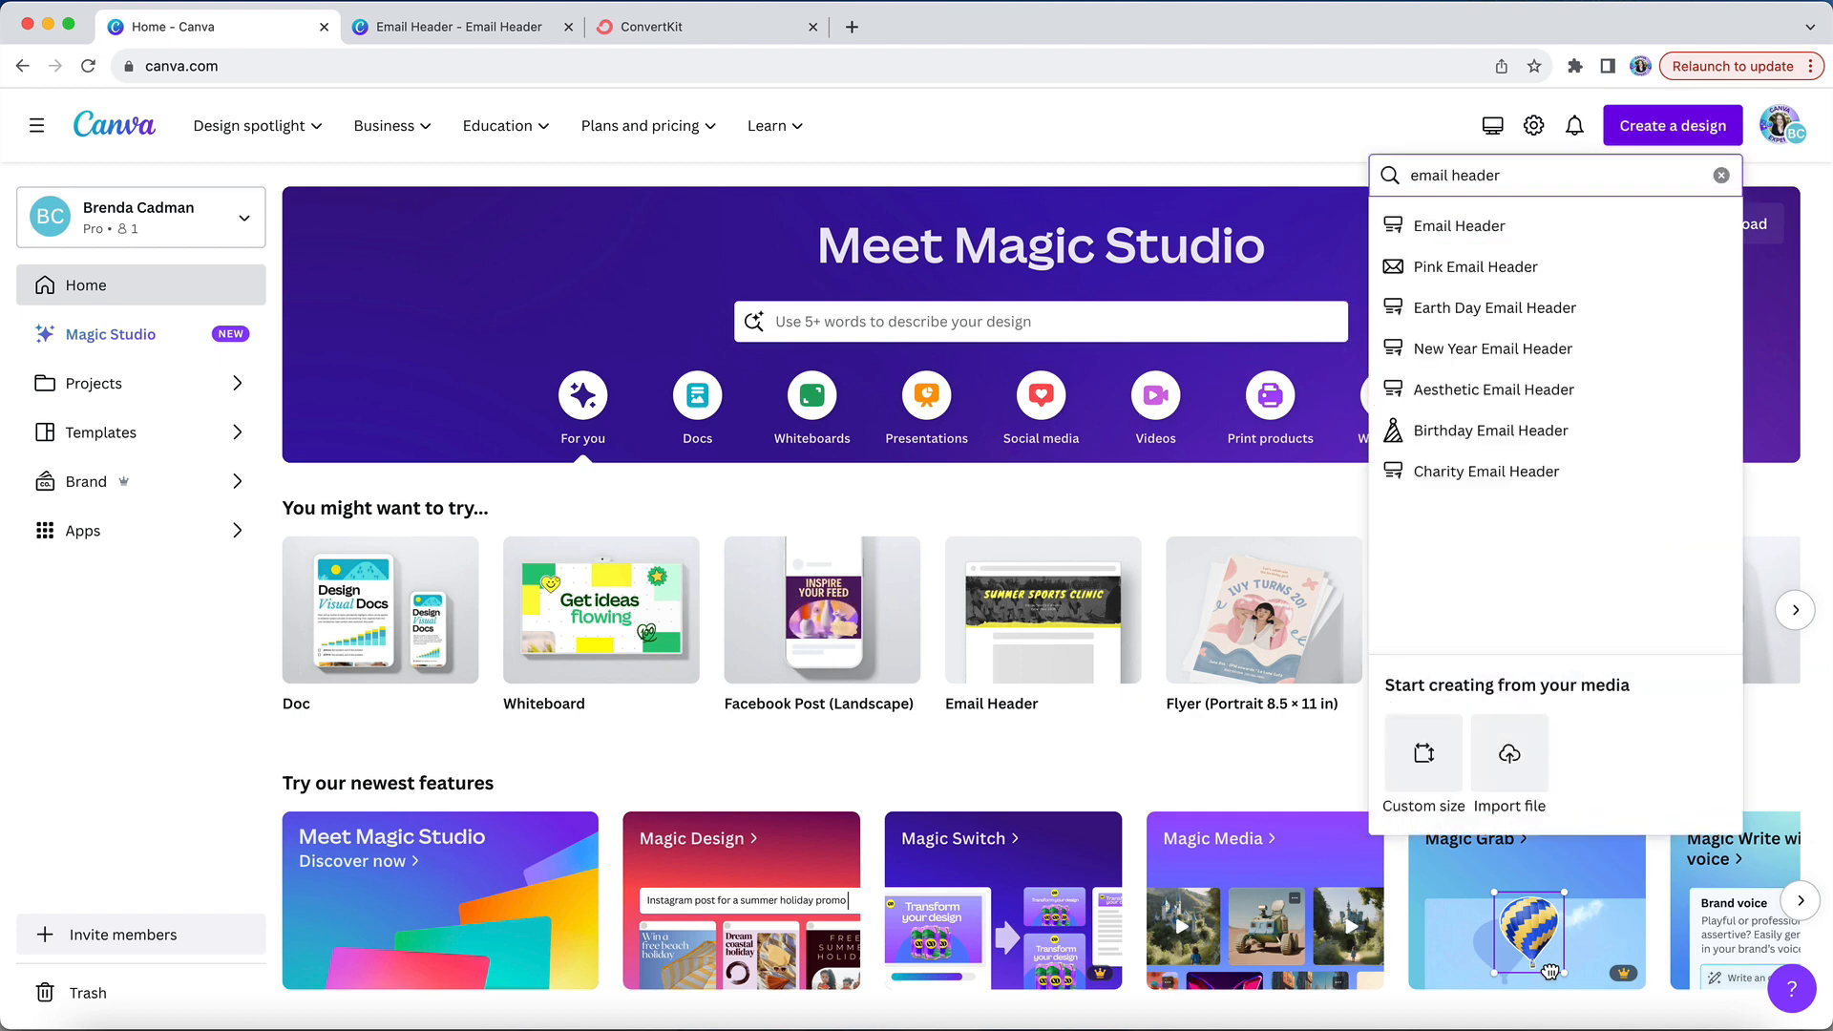
mouse_move(1462, 226)
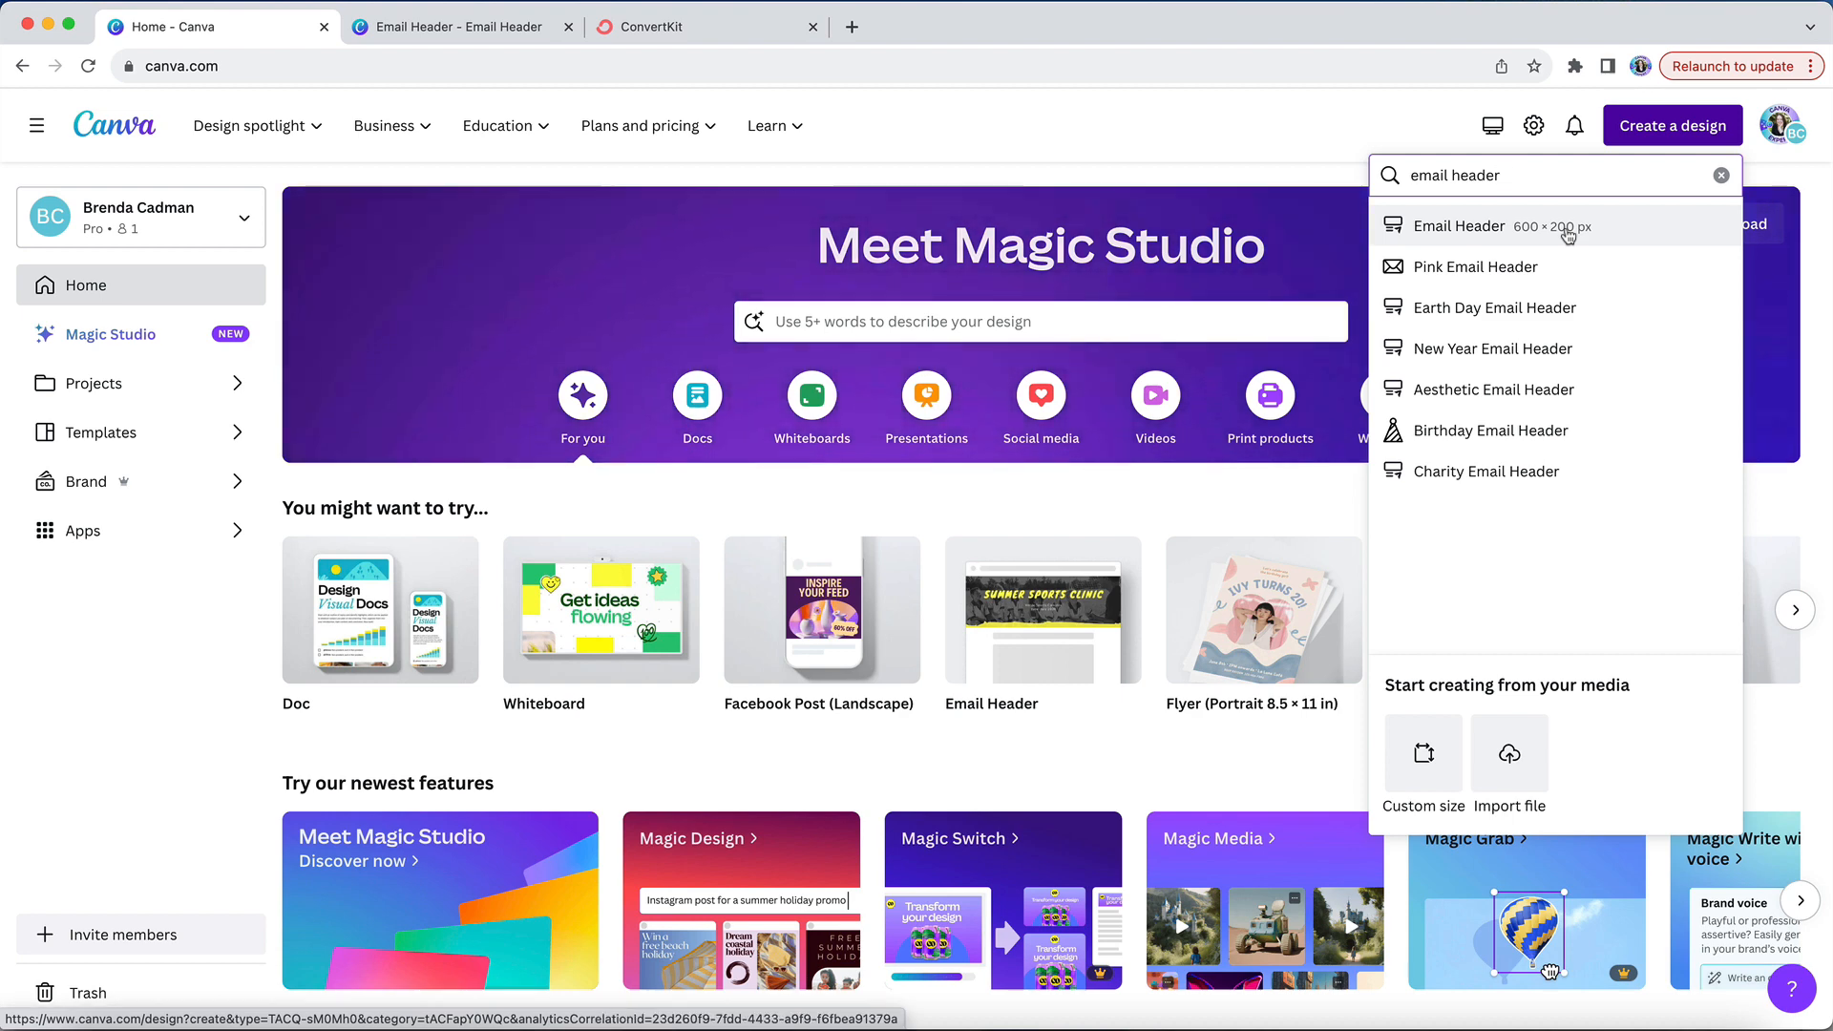
click(1459, 225)
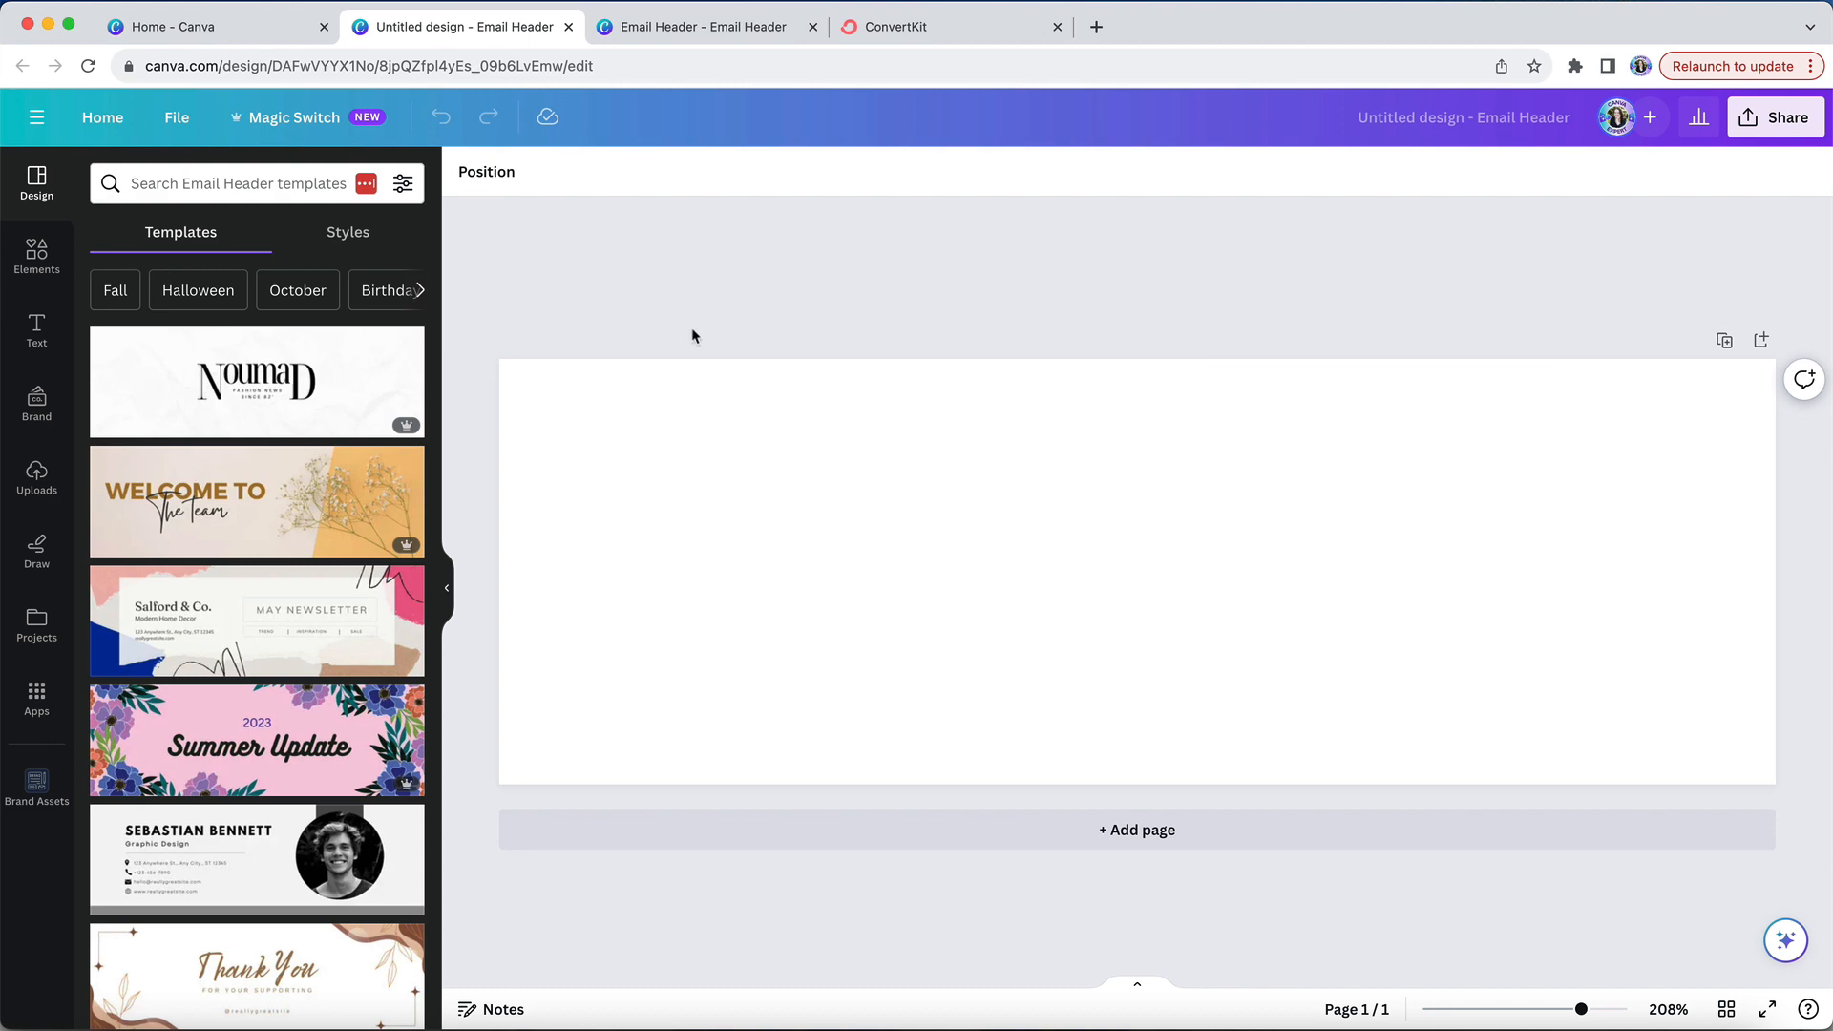
- Scroll to view the finished 'Canva Verified Expert' email header design
scroll(down, 3)
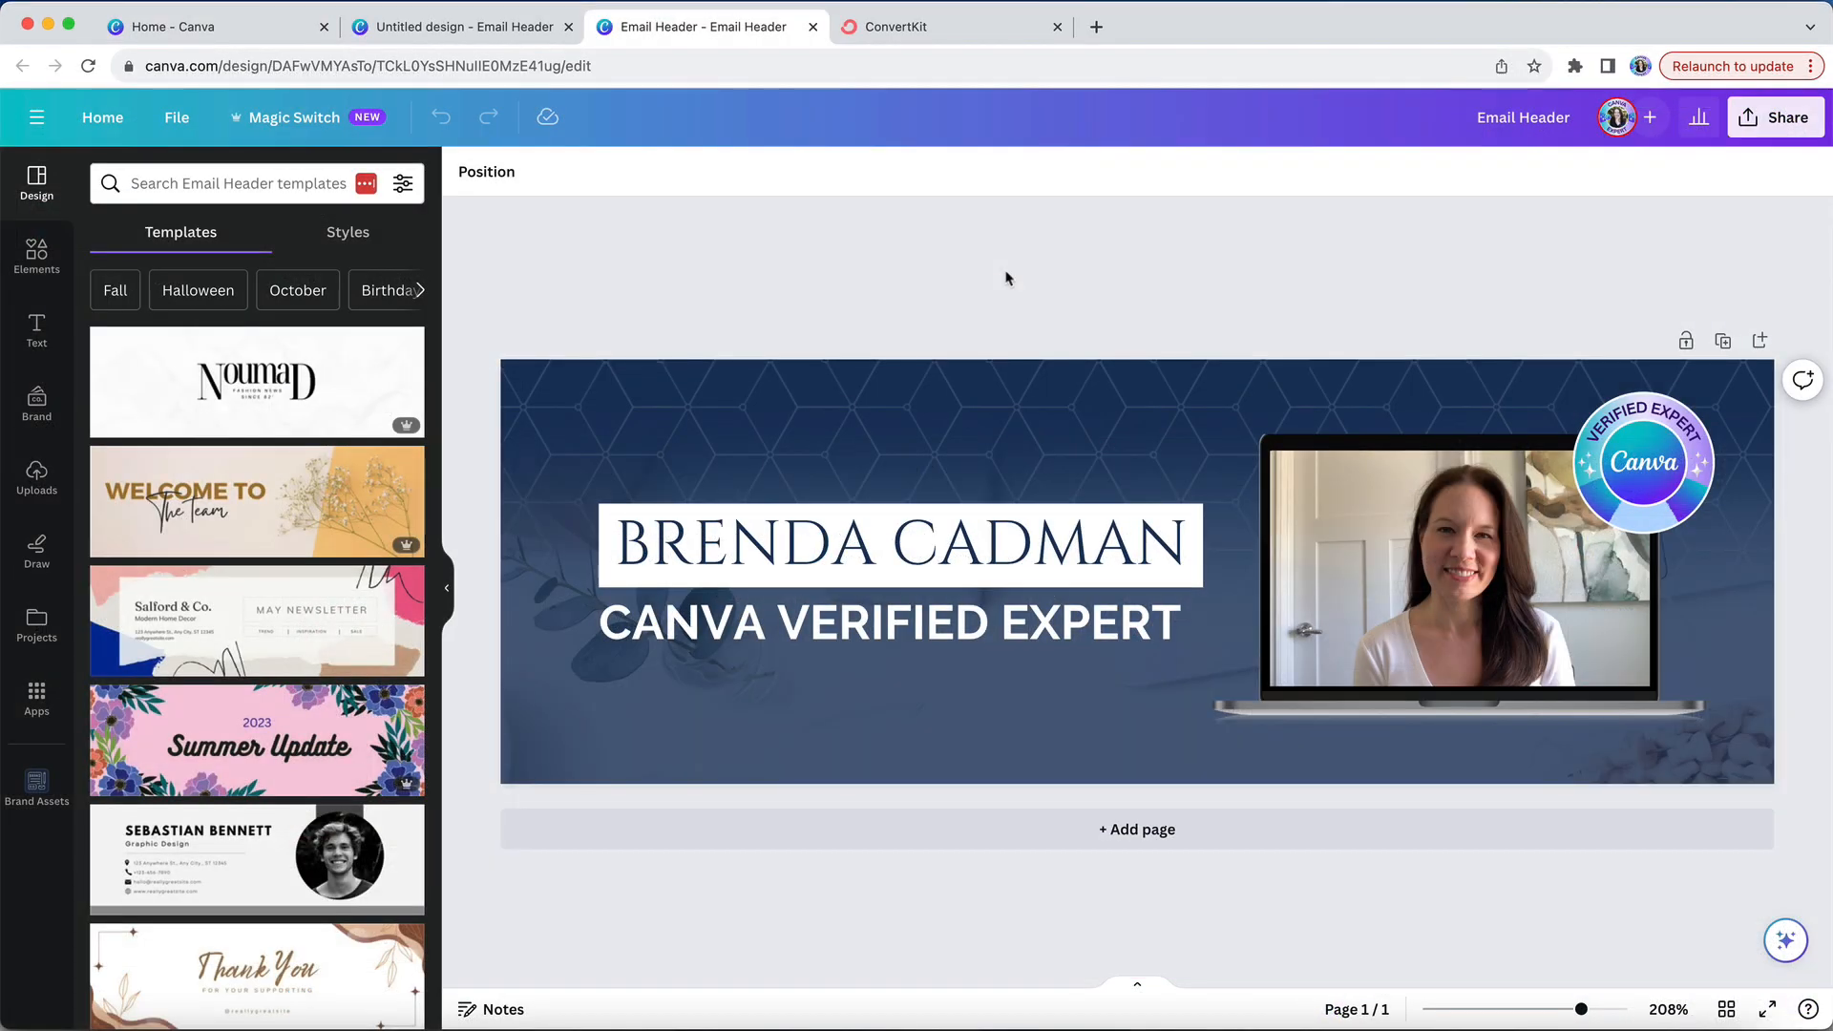
- Bring up the PNG 600 × 200 px download options from the Share panel
click(1775, 117)
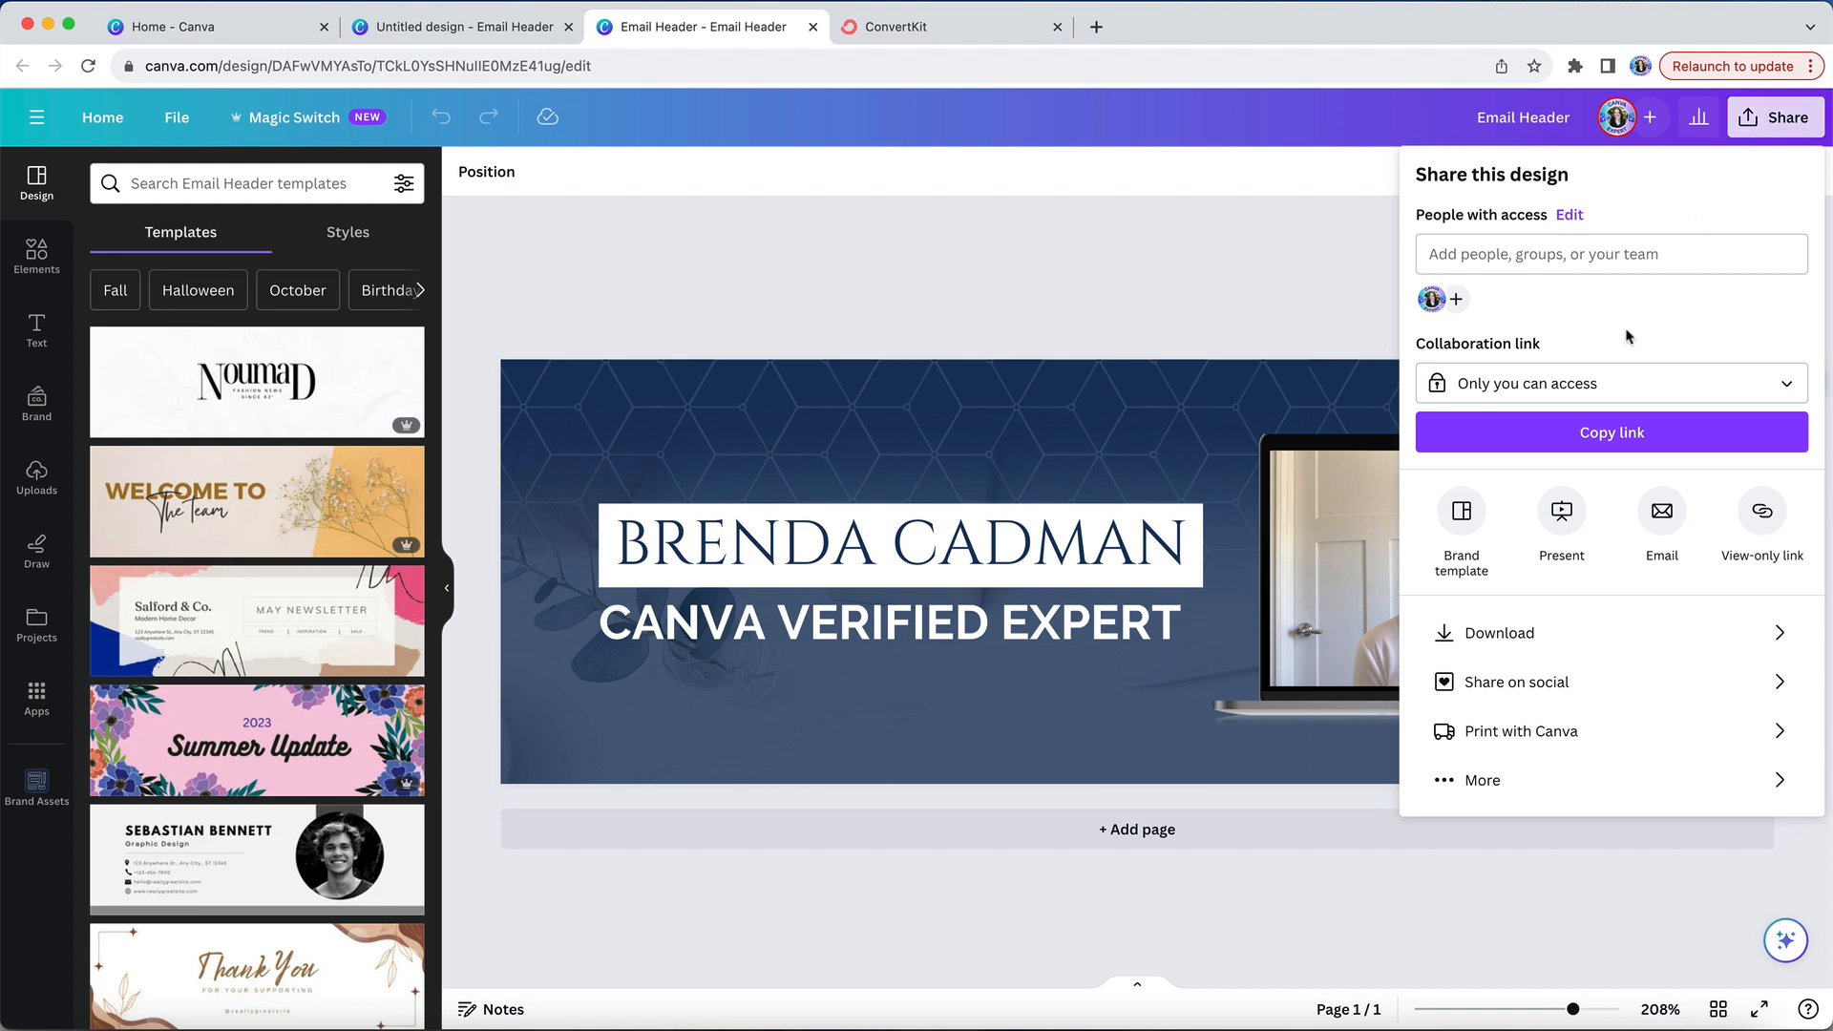
mouse_move(1506, 640)
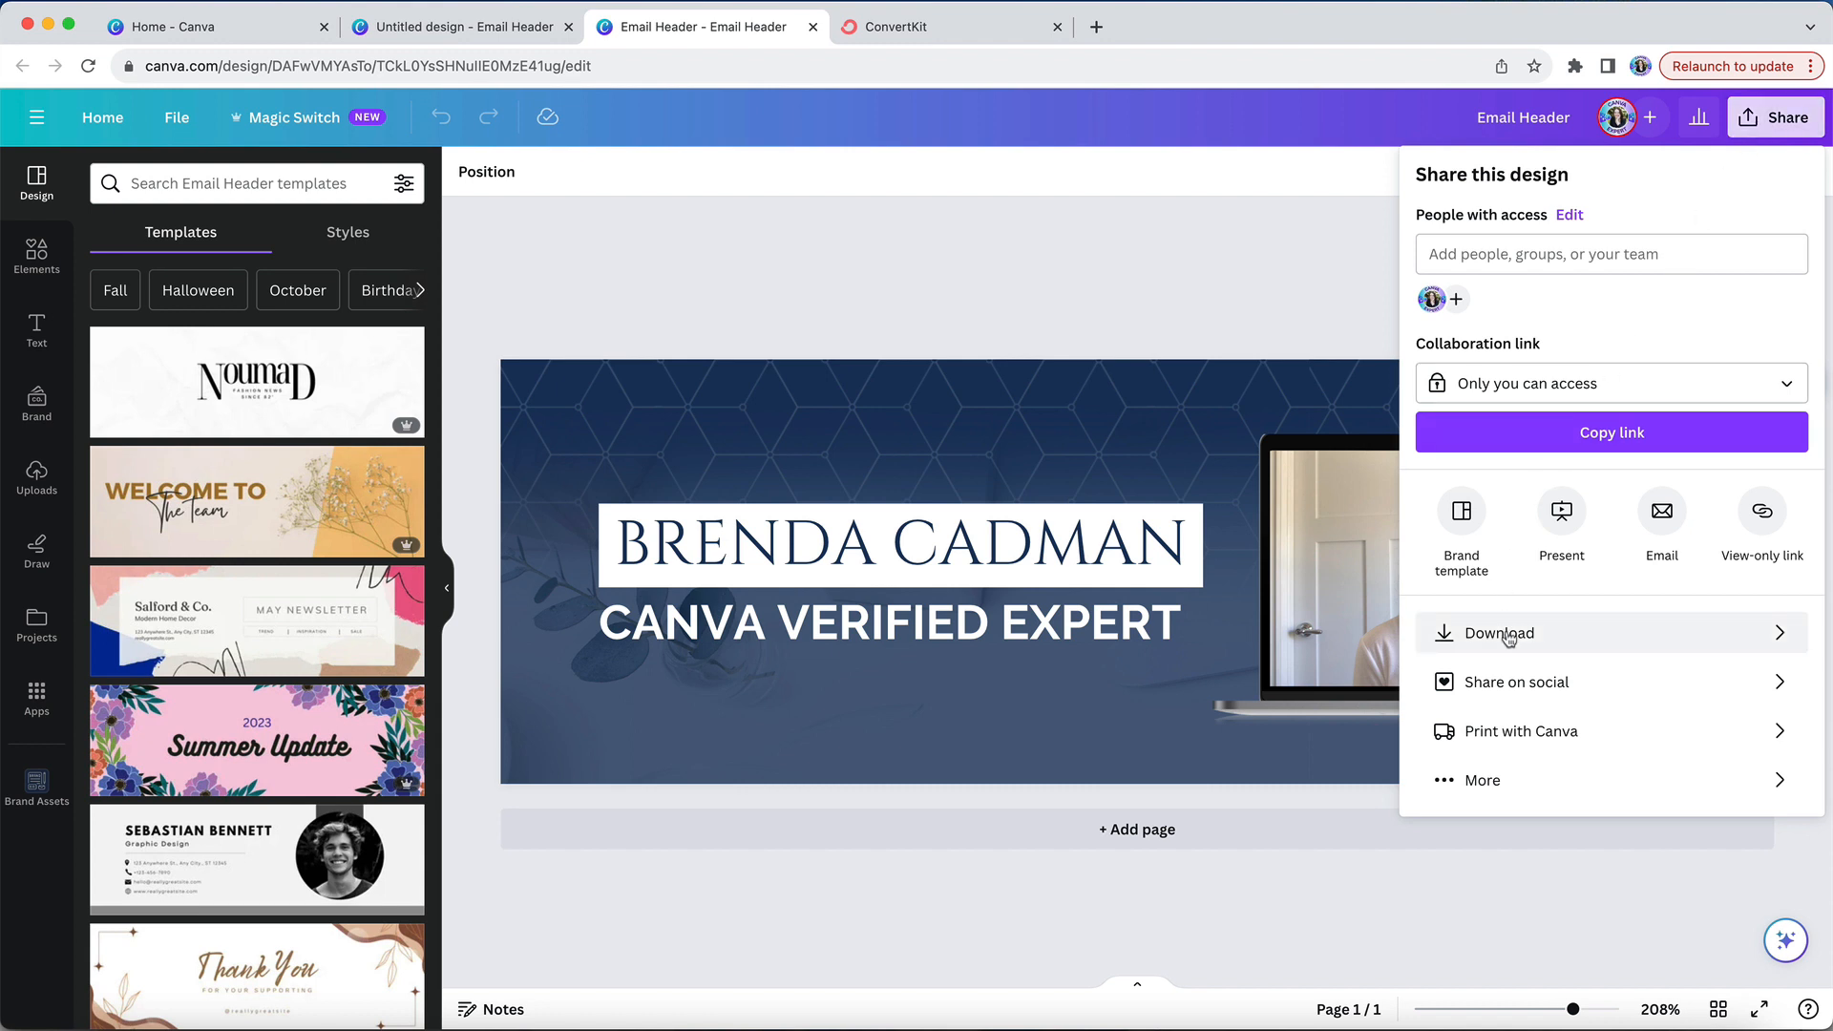
click(1498, 632)
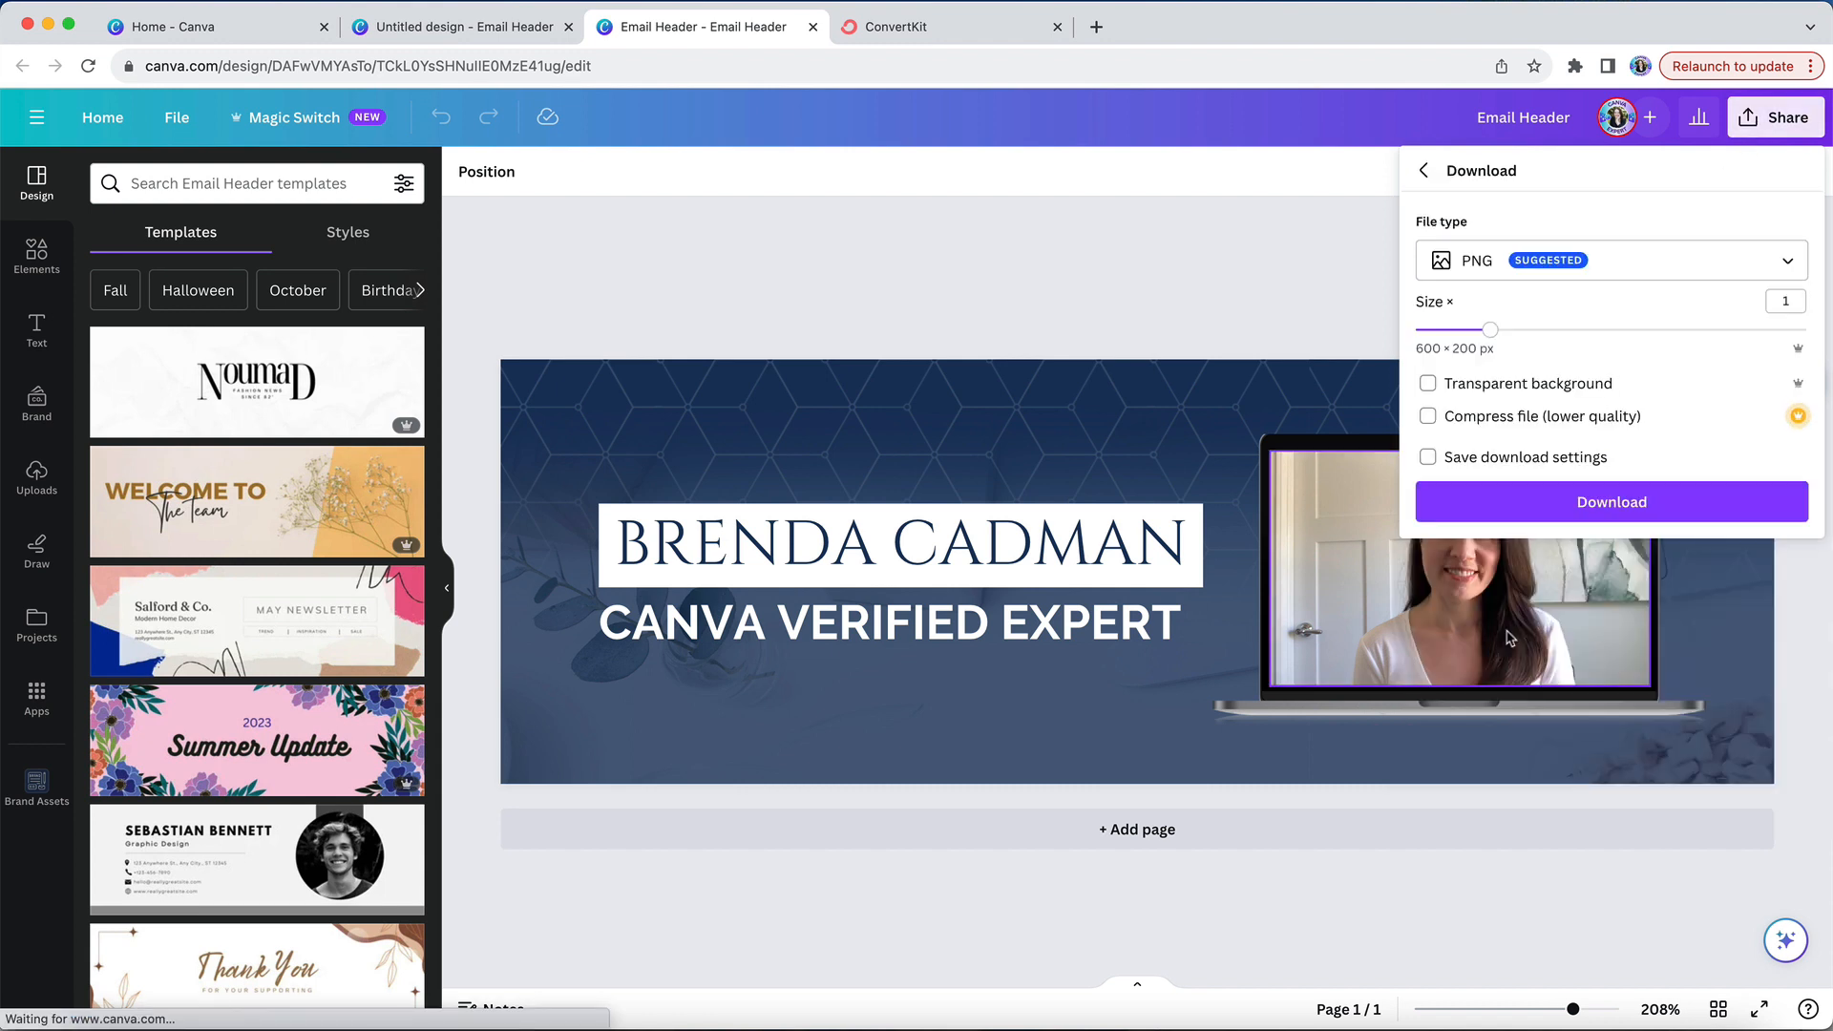
- Set the download size multiplier to 3 and download the 1,800 × 600 px PNG
click(1428, 457)
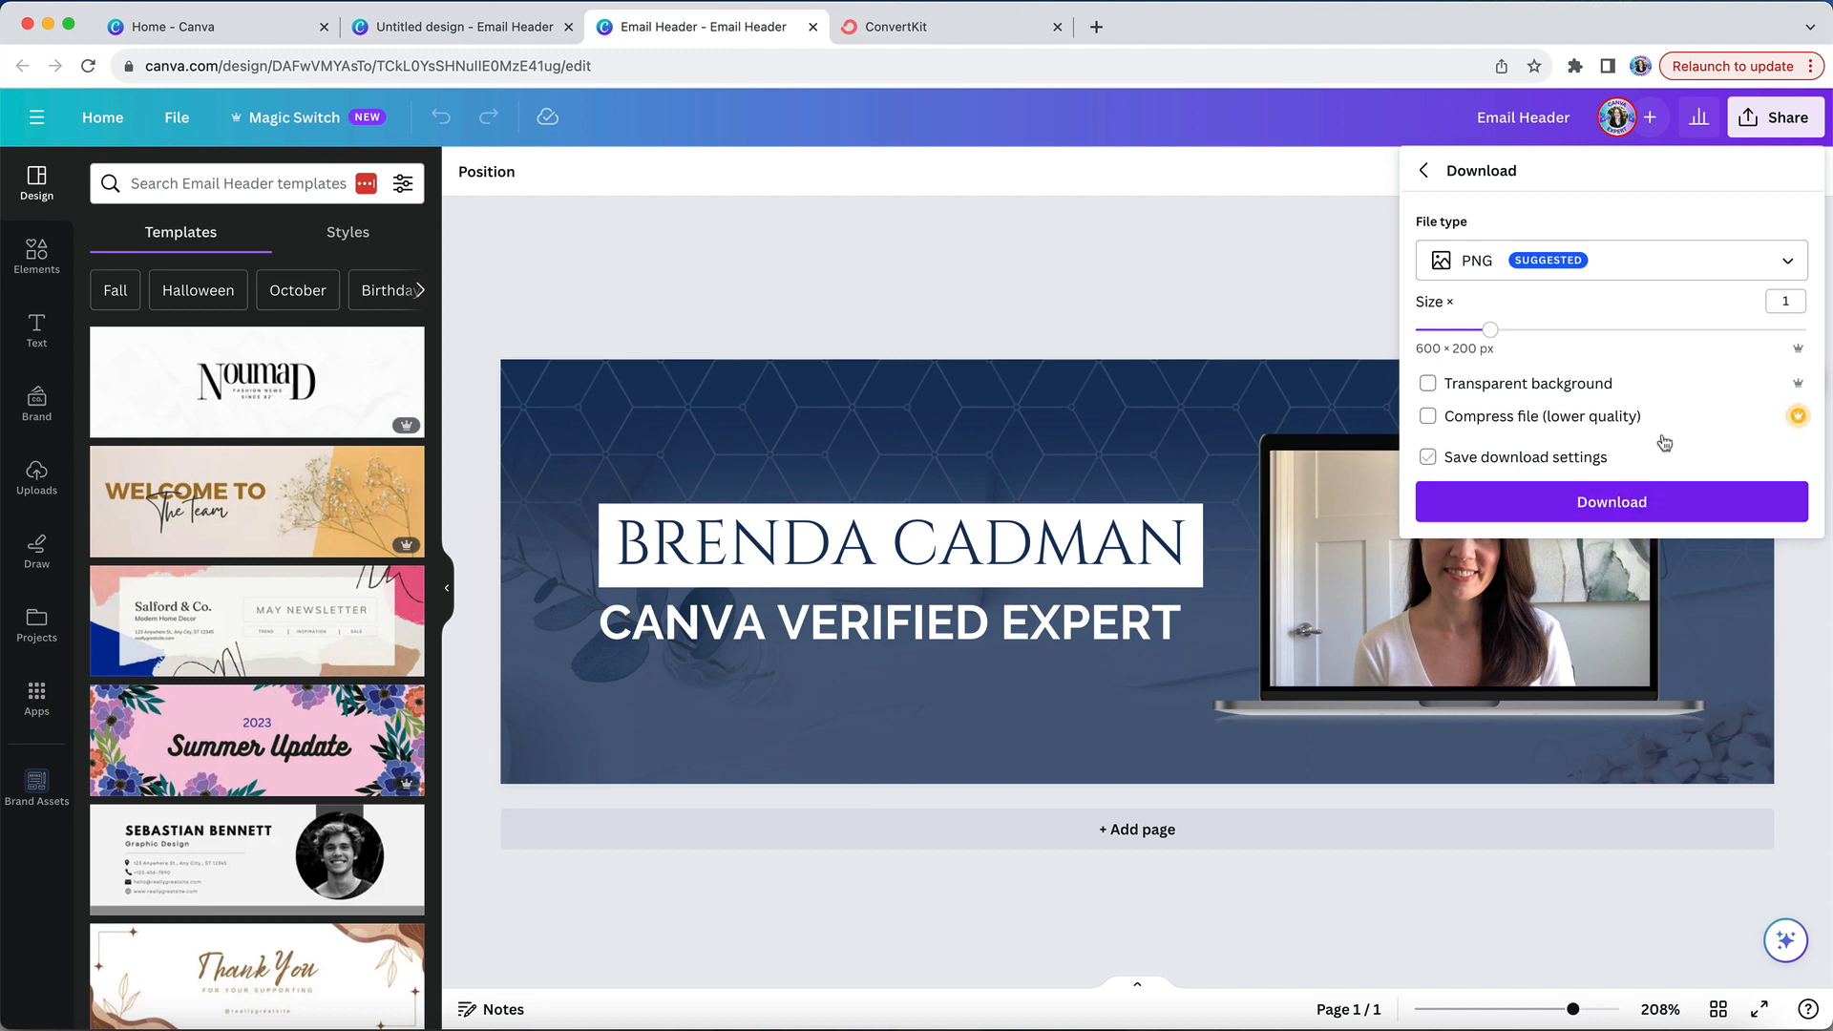
click(1428, 458)
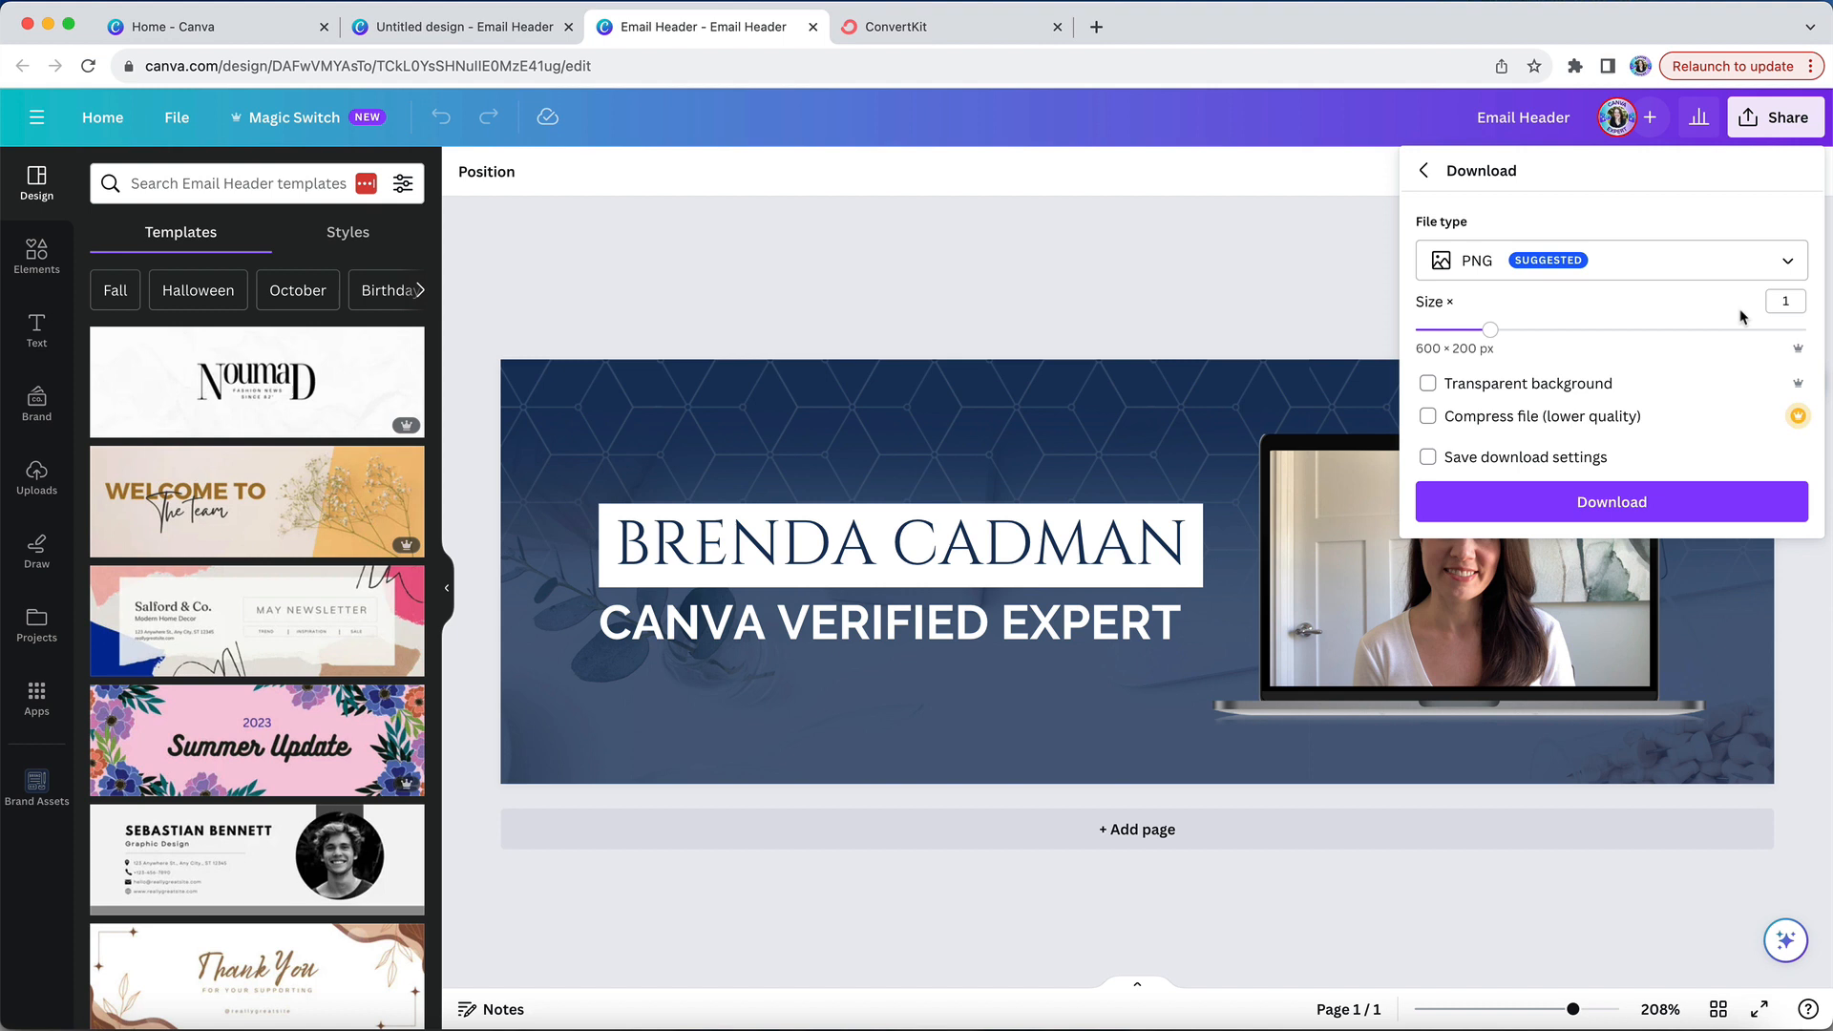
click(1785, 301)
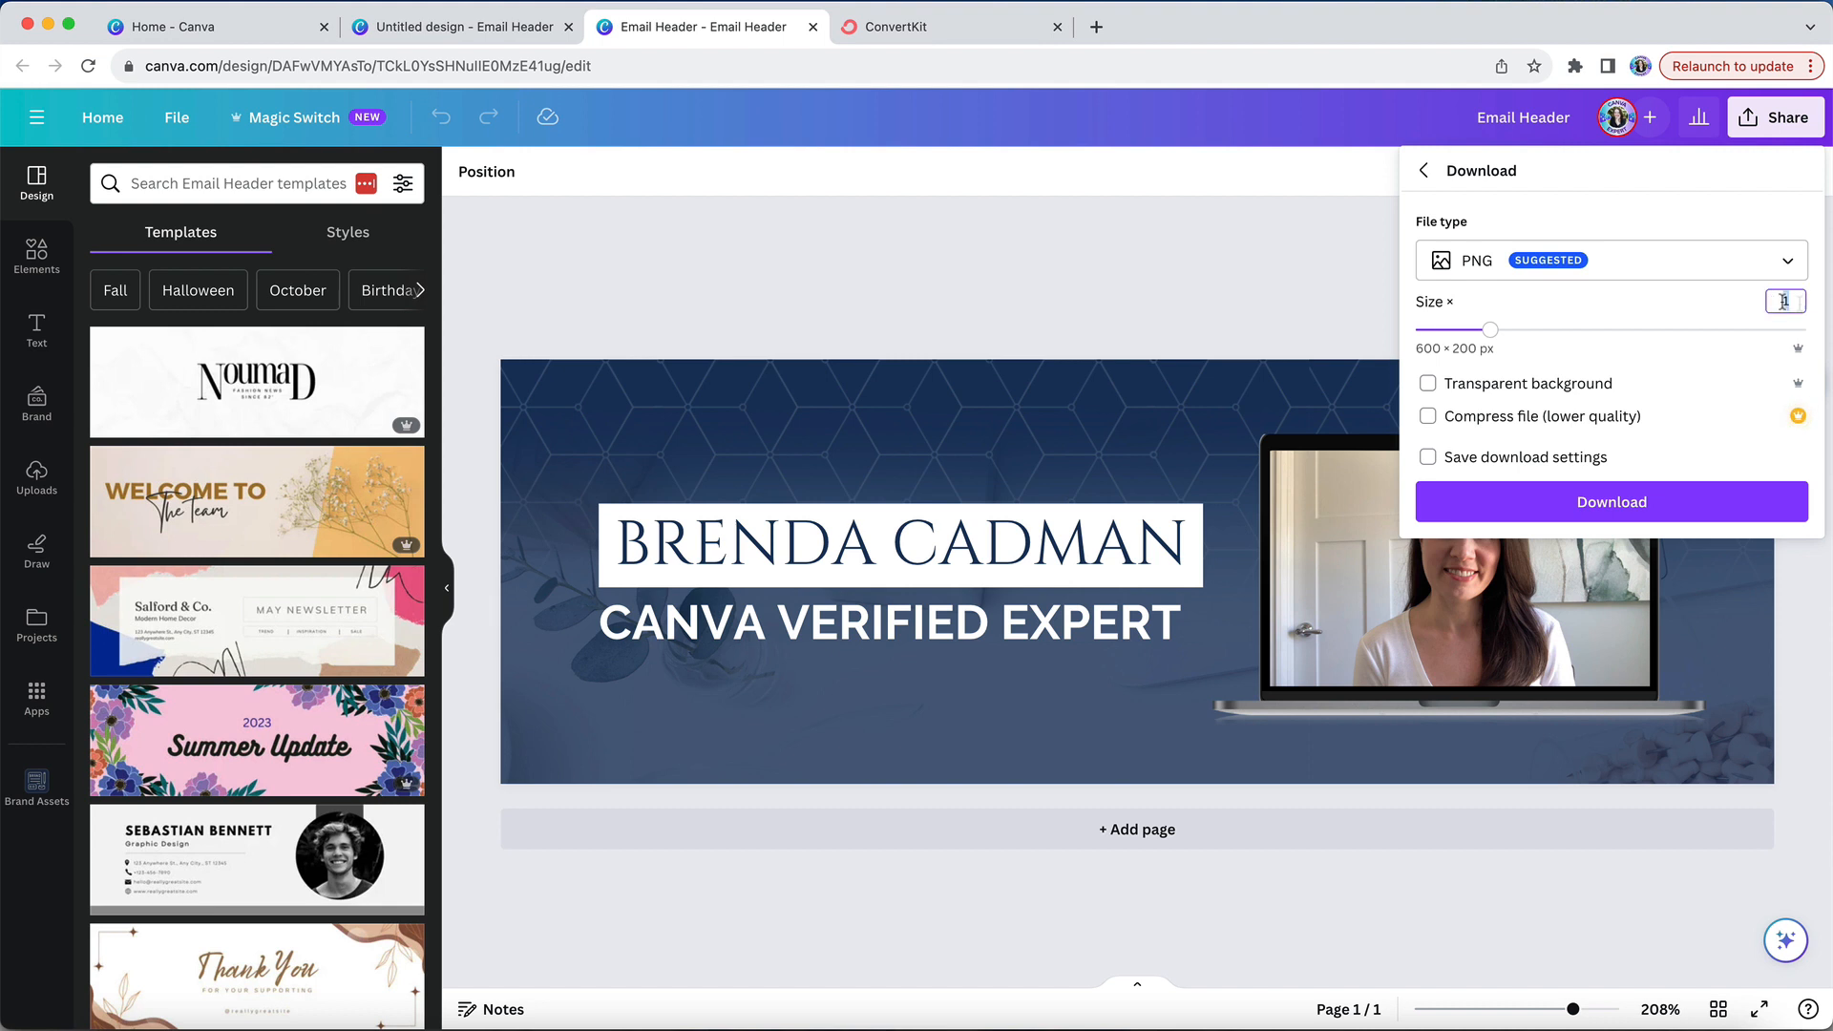
text(3)
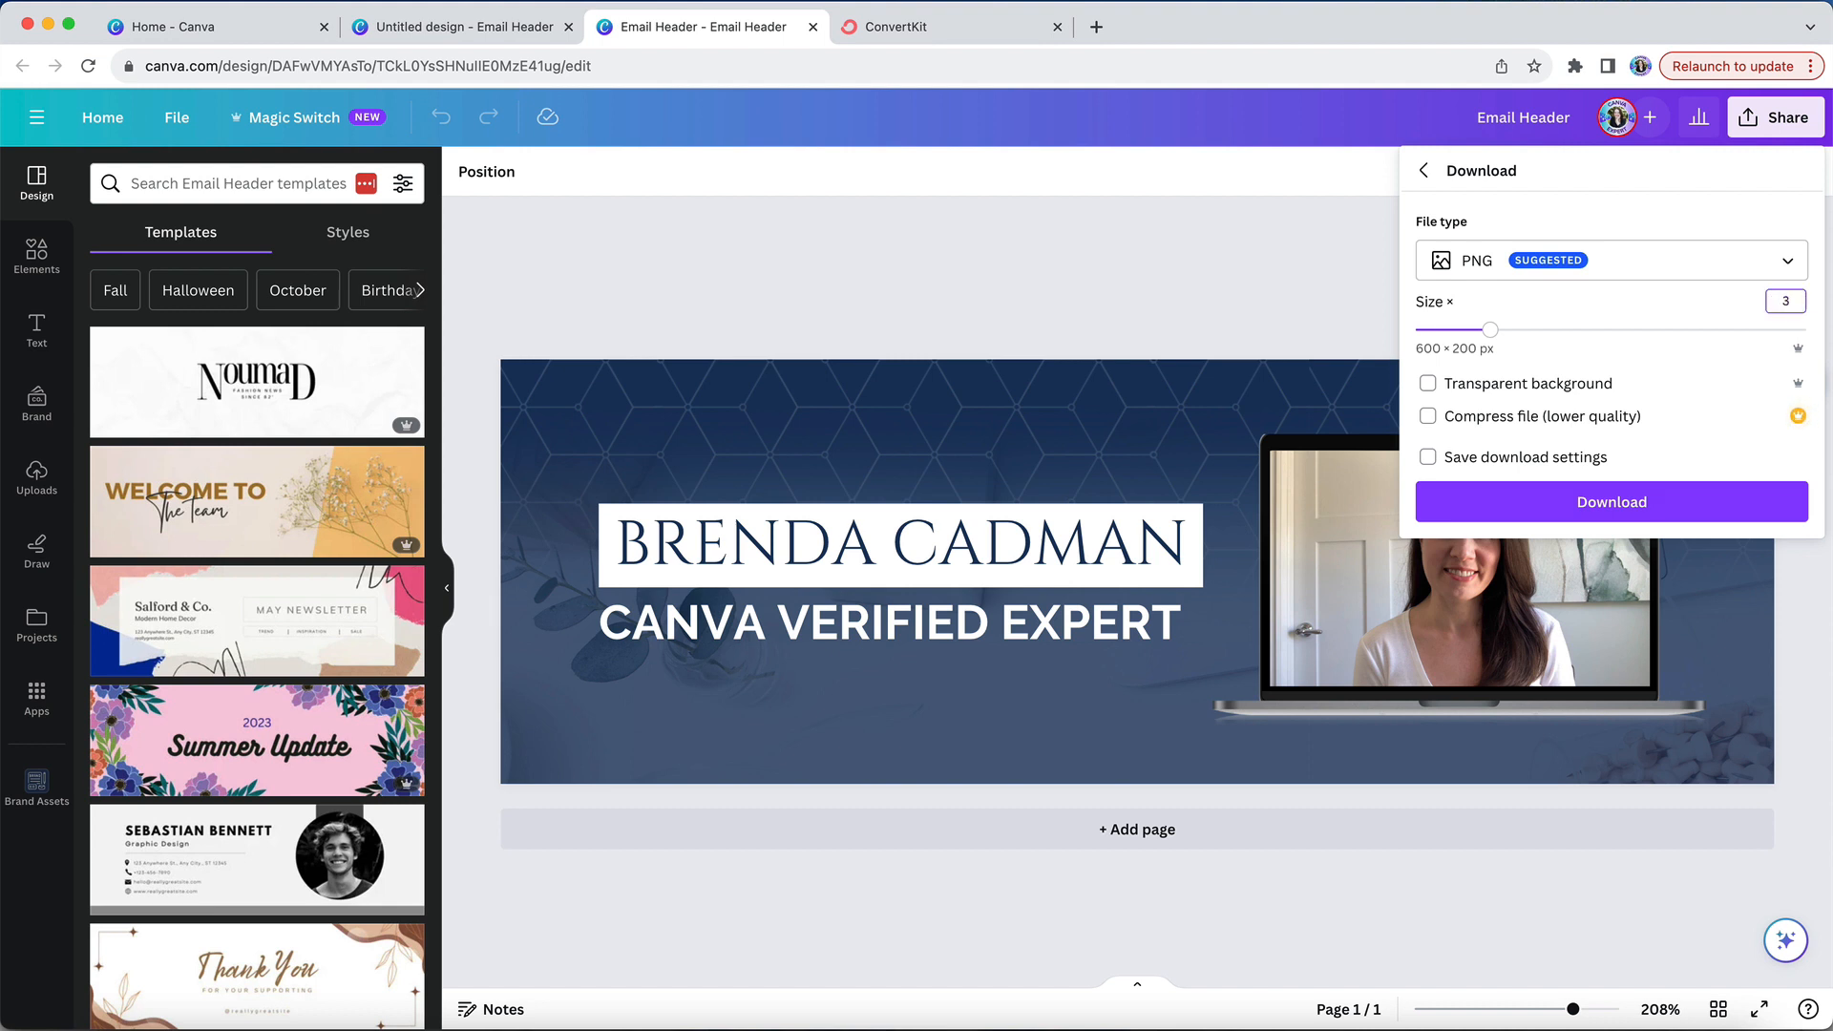
drag(1491, 329, 1789, 329)
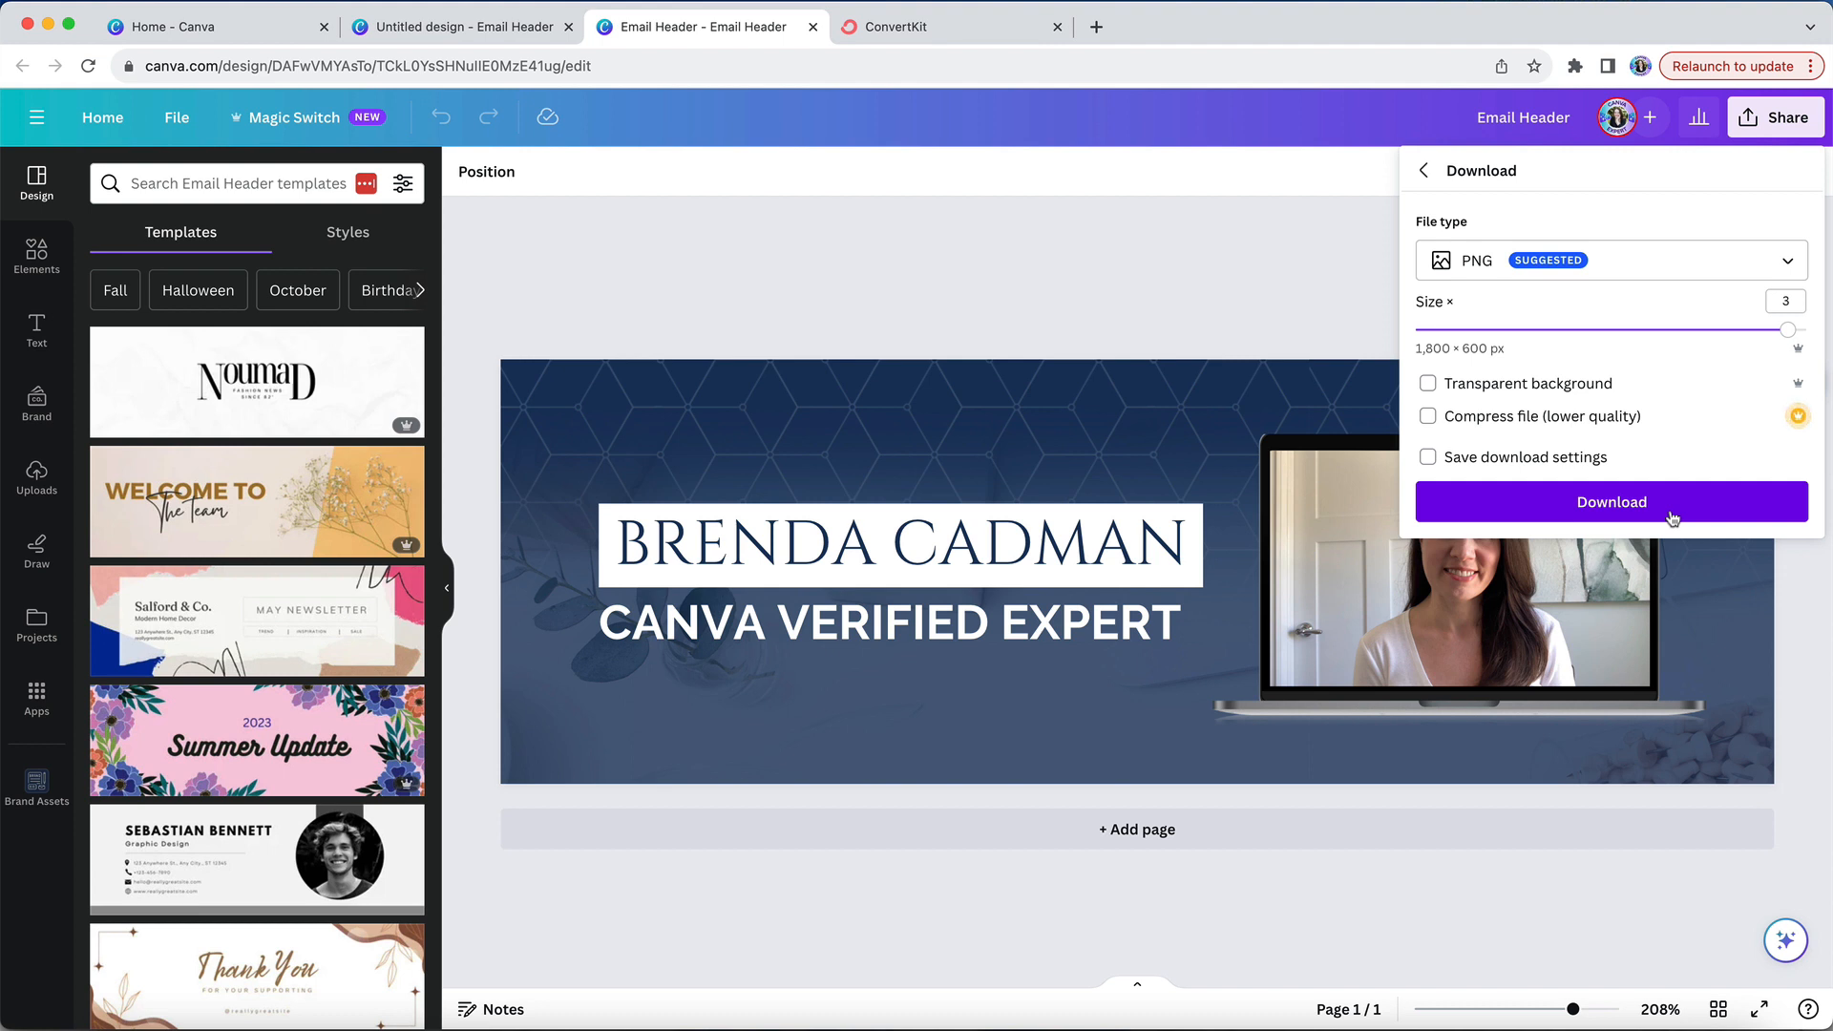
click(1610, 502)
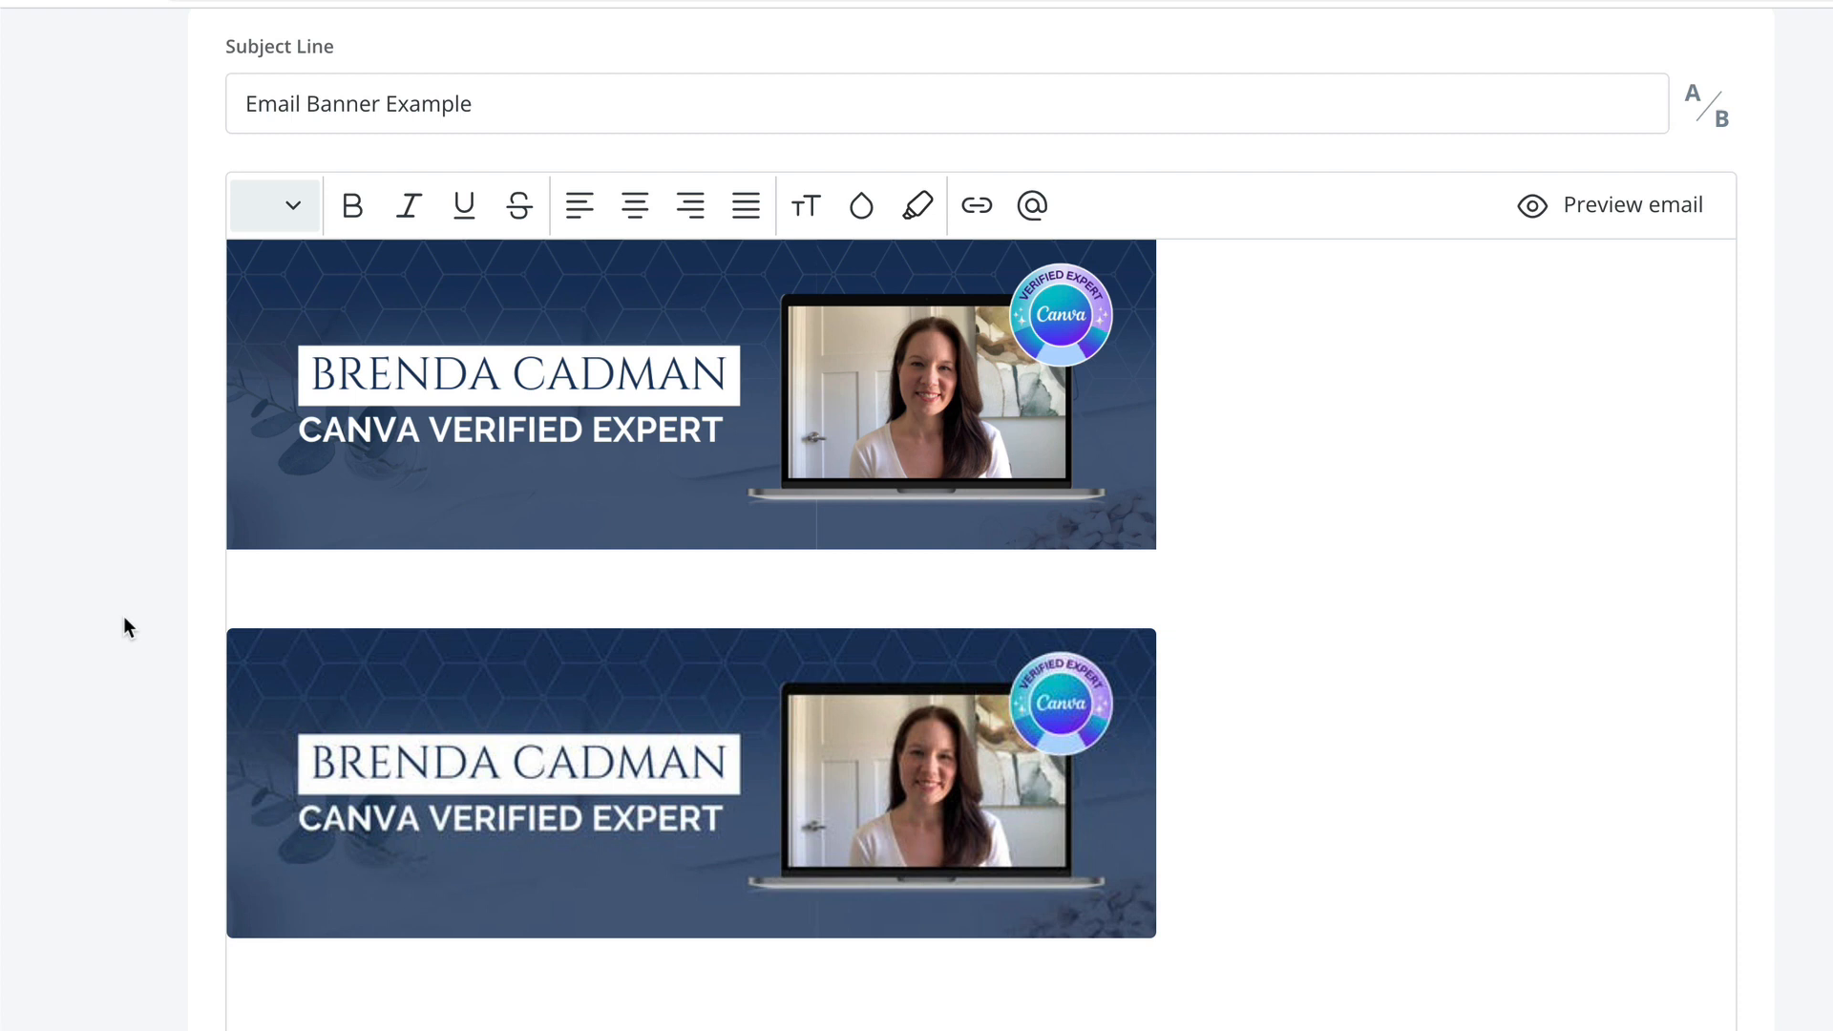
mouse_move(703, 699)
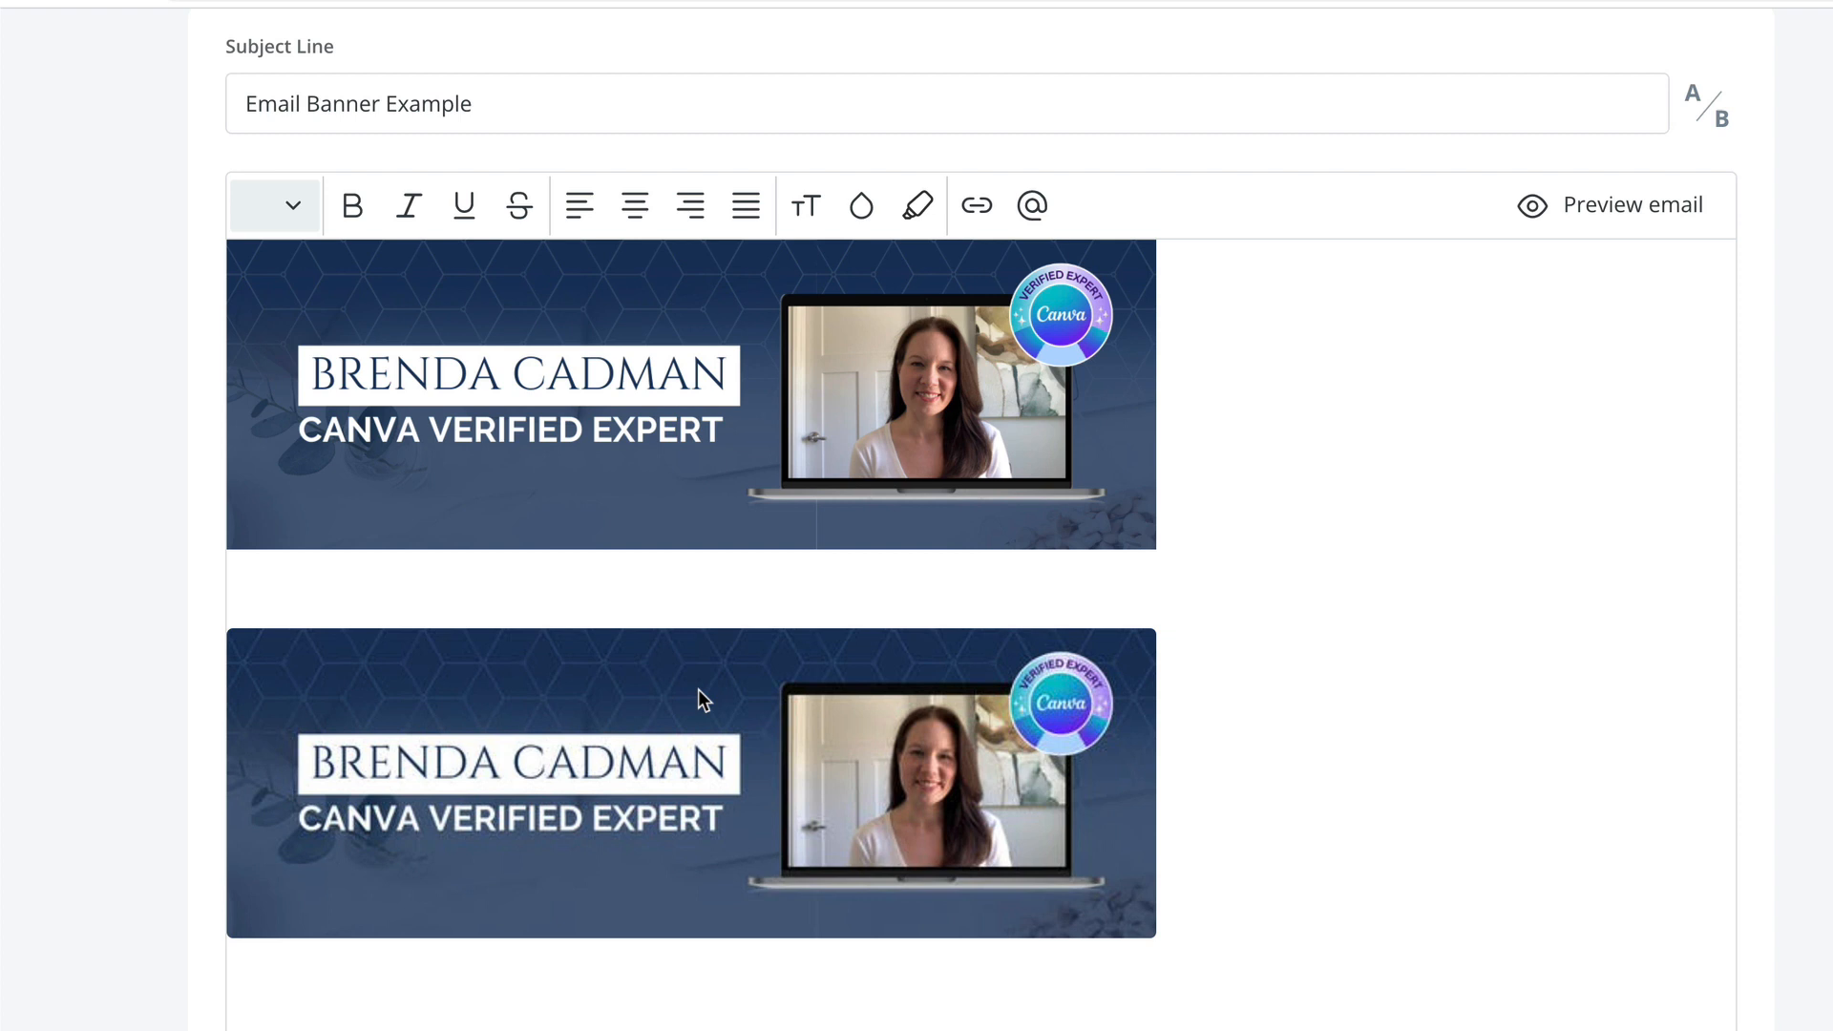
mouse_move(760, 488)
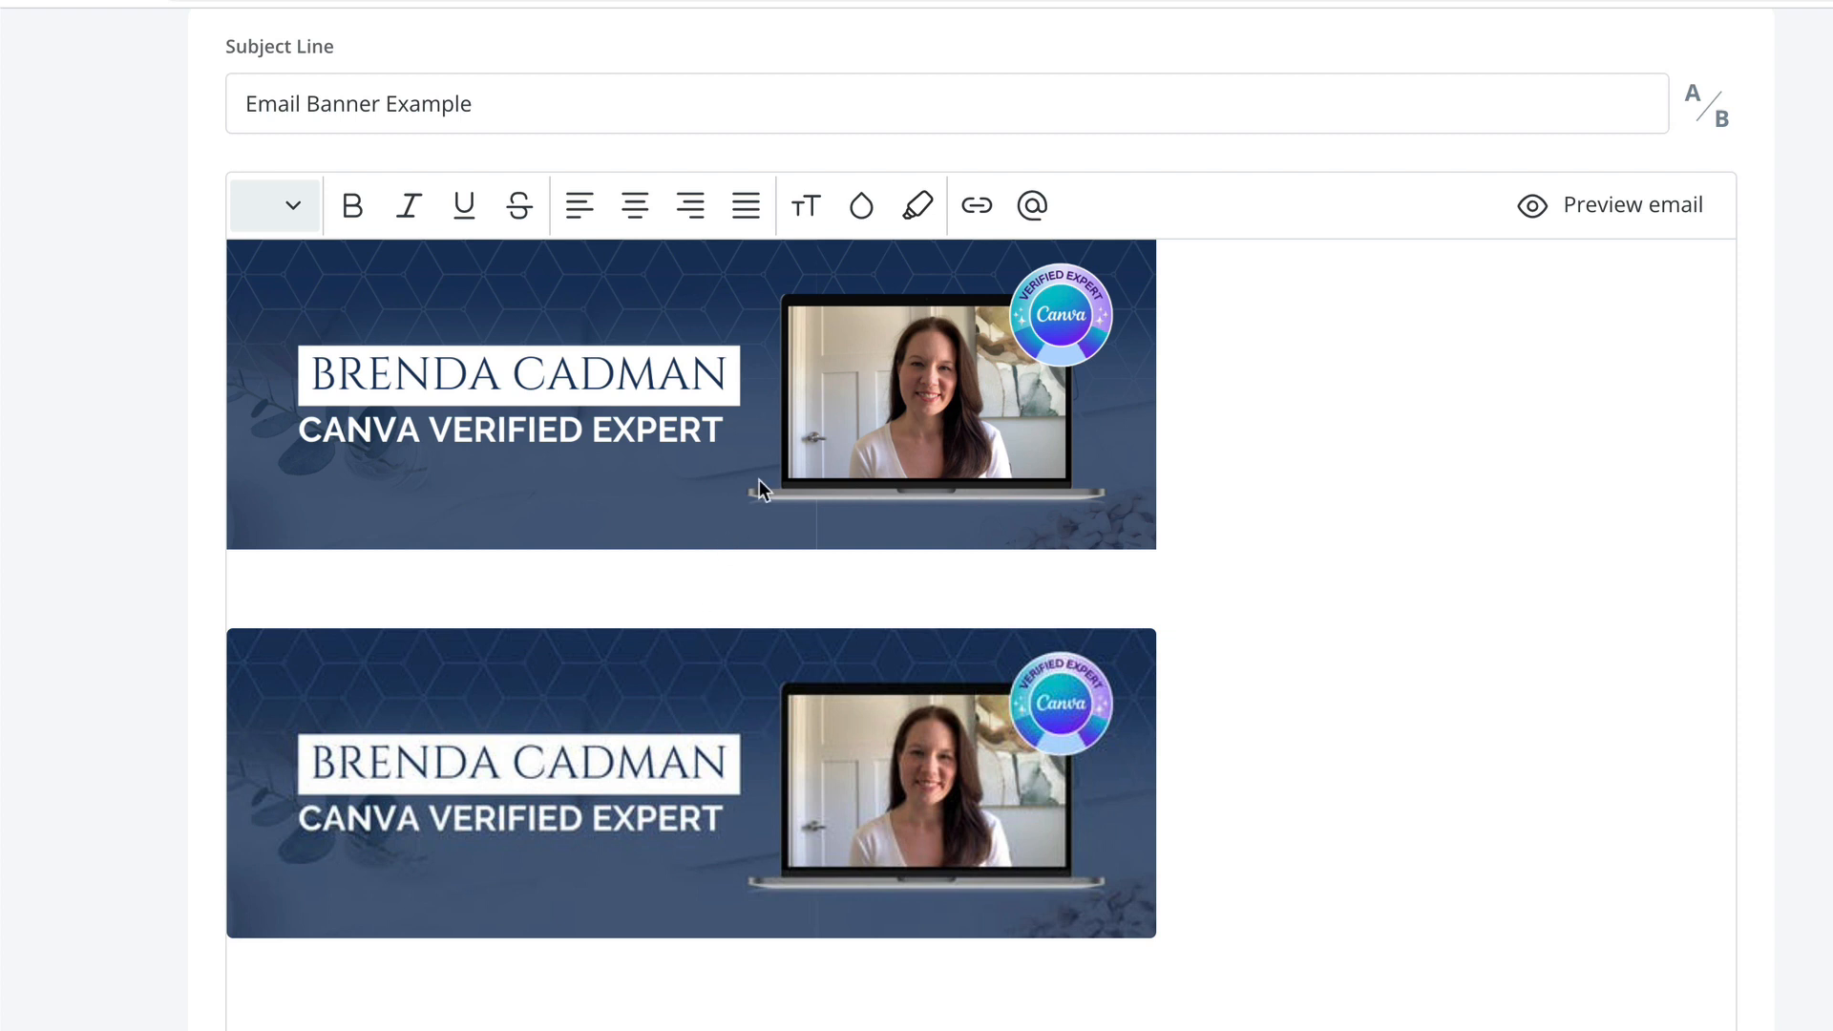